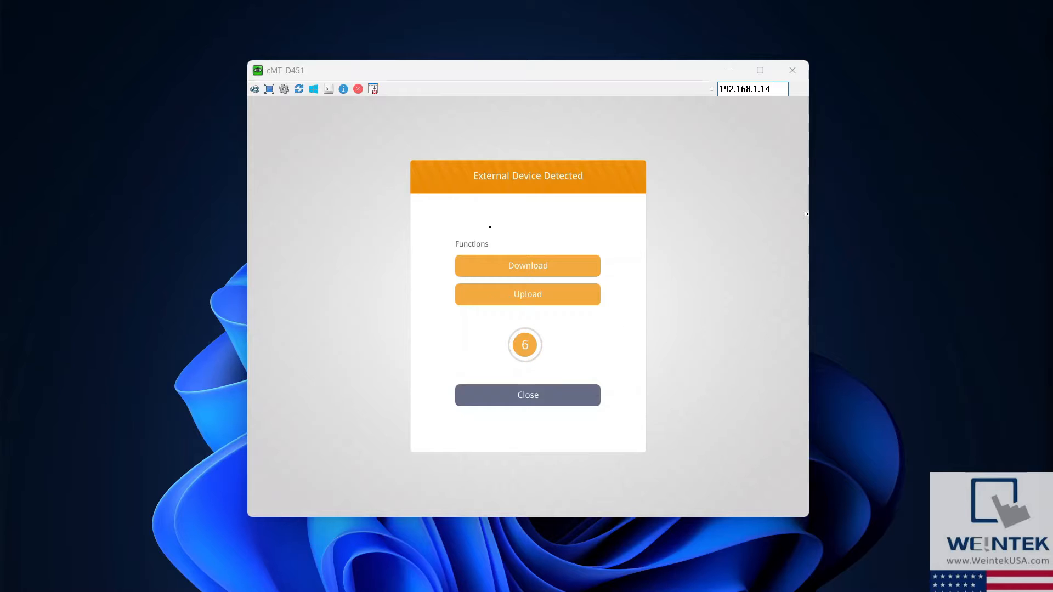
# Choose Upload for the USB device, tick Project, and browse for the destination folder
pyautogui.click(527, 295)
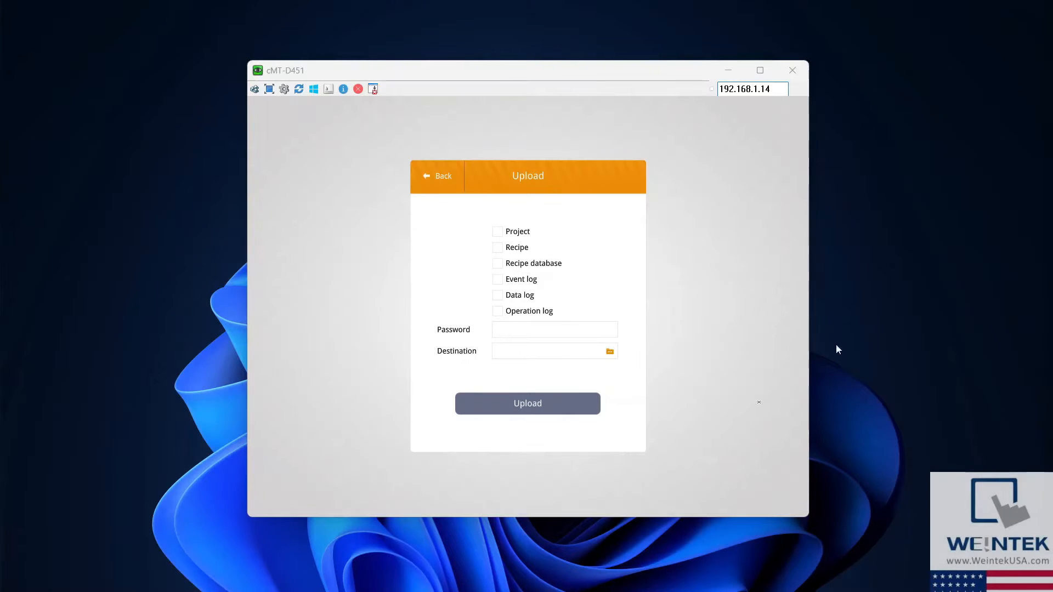
pyautogui.click(497, 232)
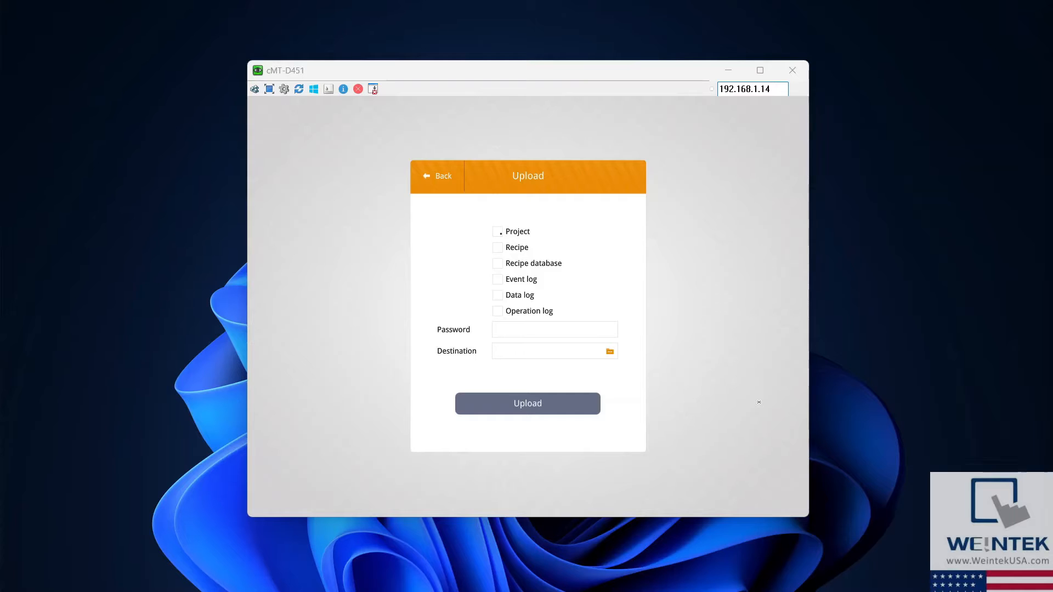
pyautogui.click(497, 232)
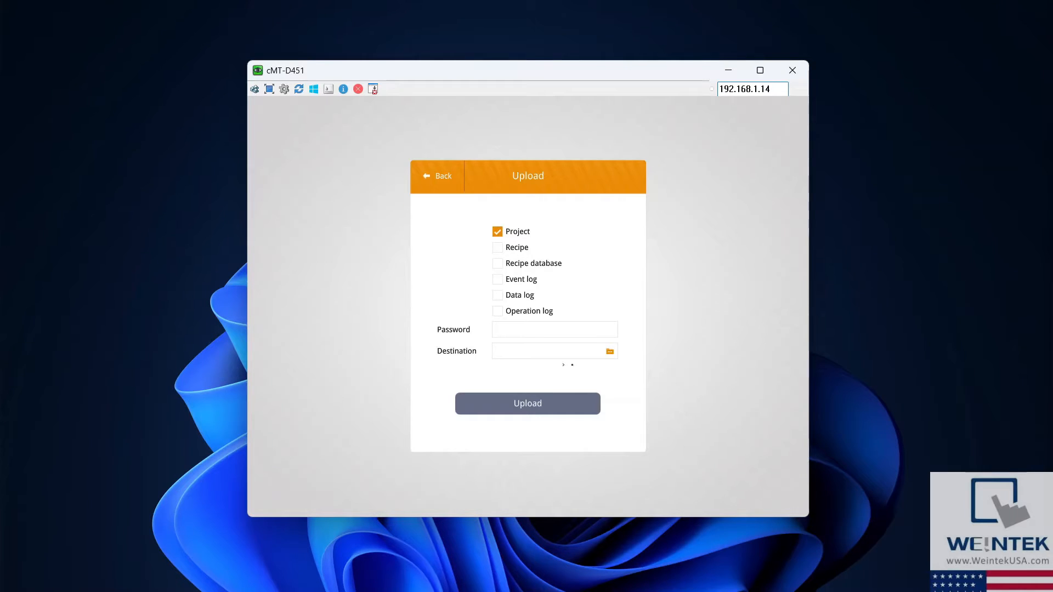
pyautogui.click(610, 350)
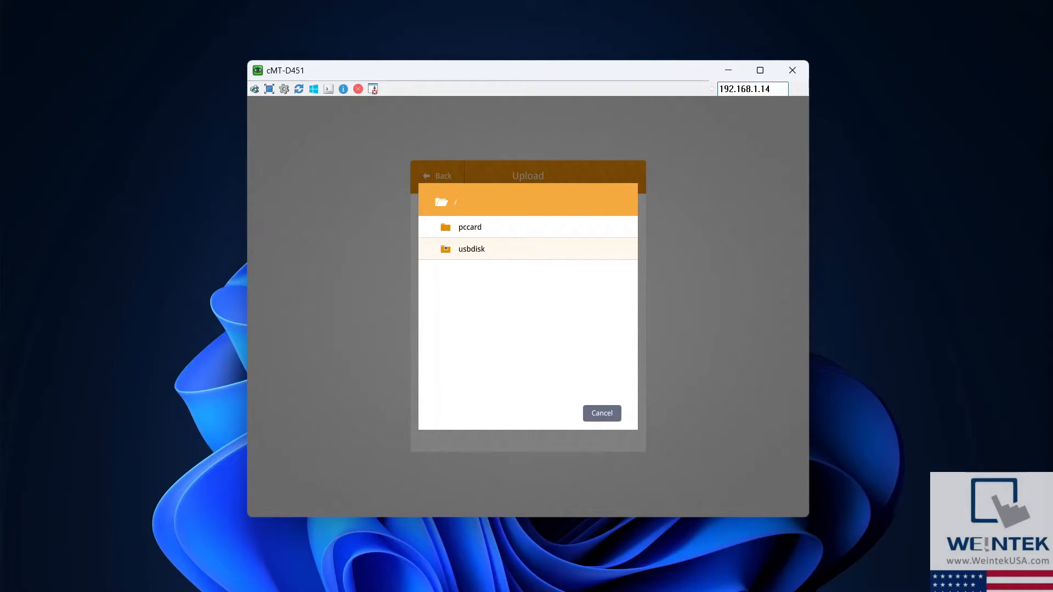
# Set the upload destination to /usbdisk/disk_a_1
pyautogui.doubleClick(472, 249)
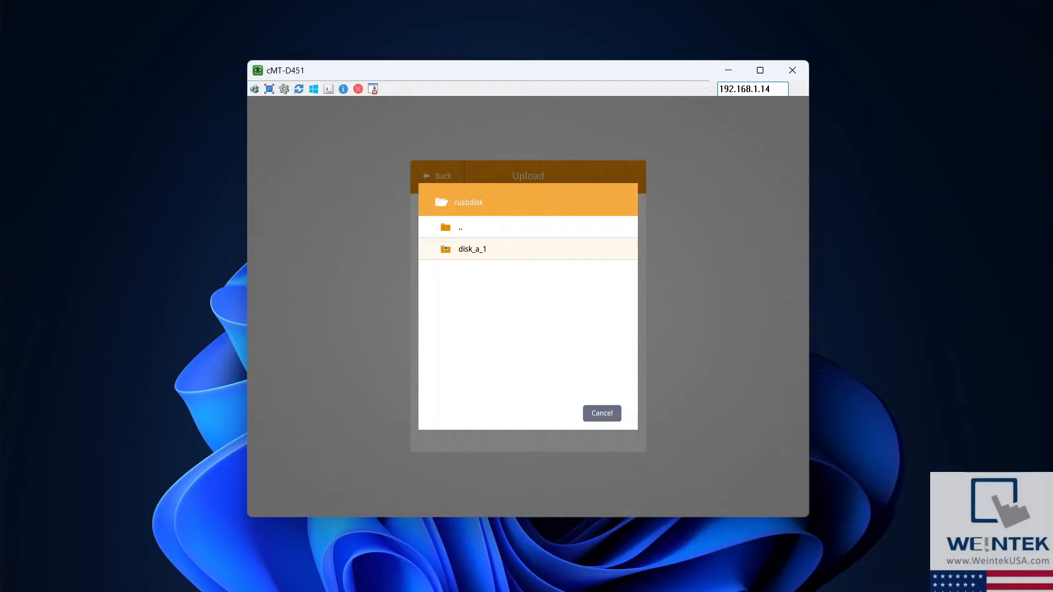
pyautogui.doubleClick(472, 249)
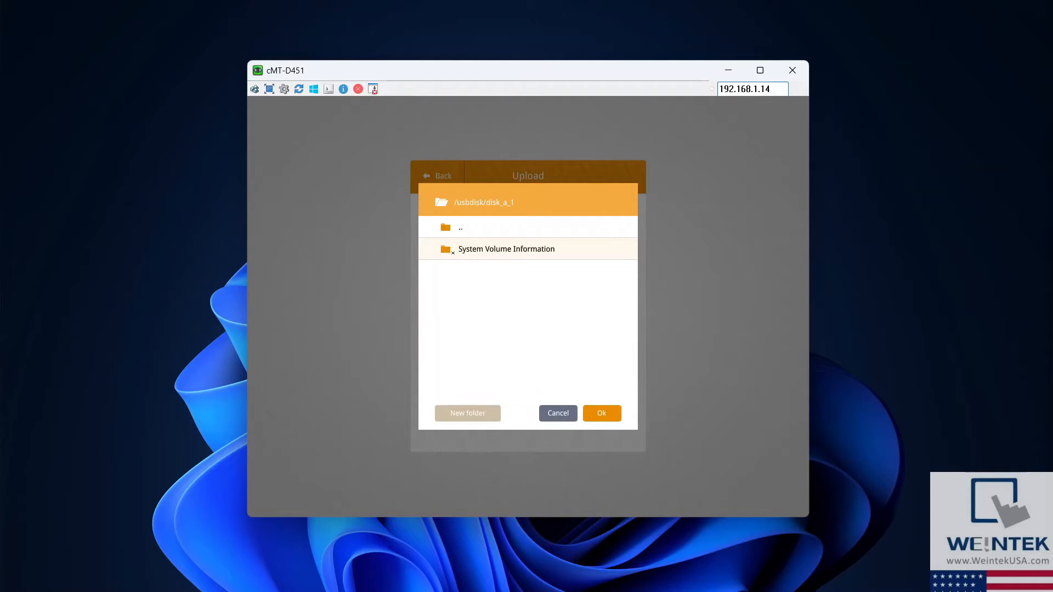
pyautogui.click(602, 414)
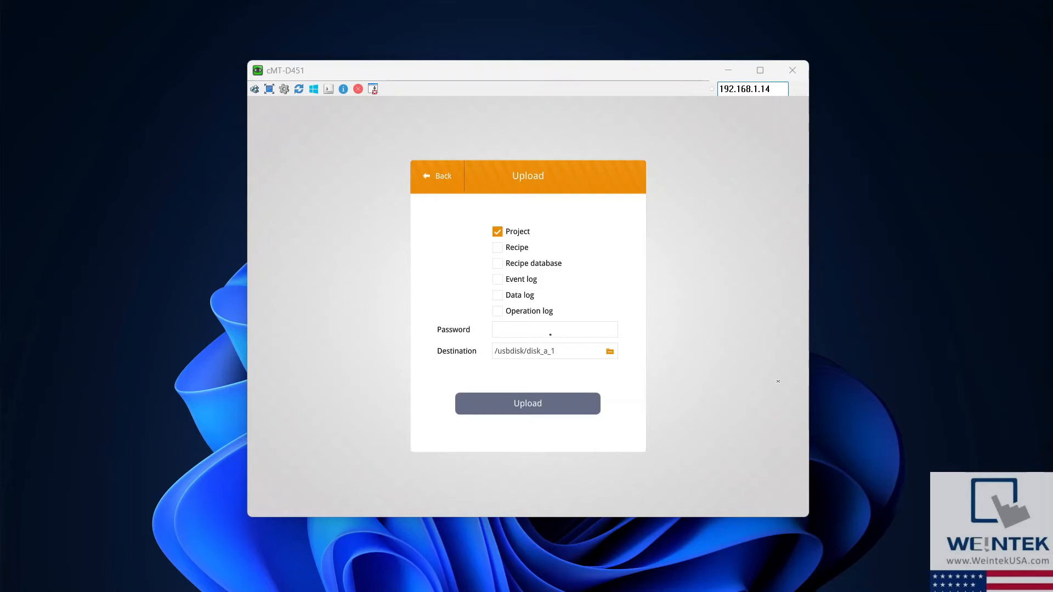
# Enter the upload password and start the project upload to /usbdisk/disk_a_1
pyautogui.click(555, 330)
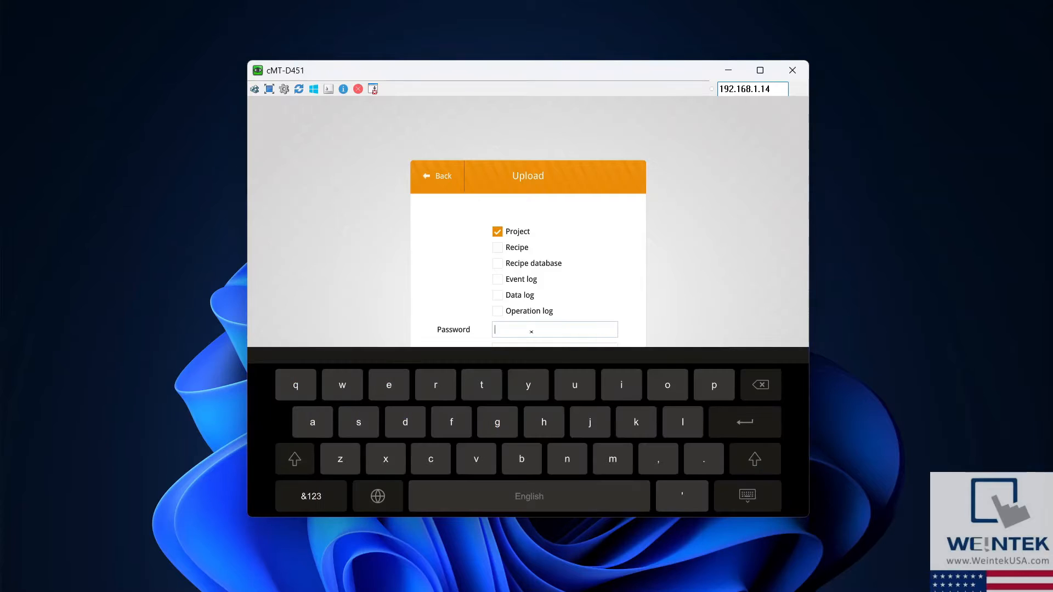
pyautogui.click(311, 496)
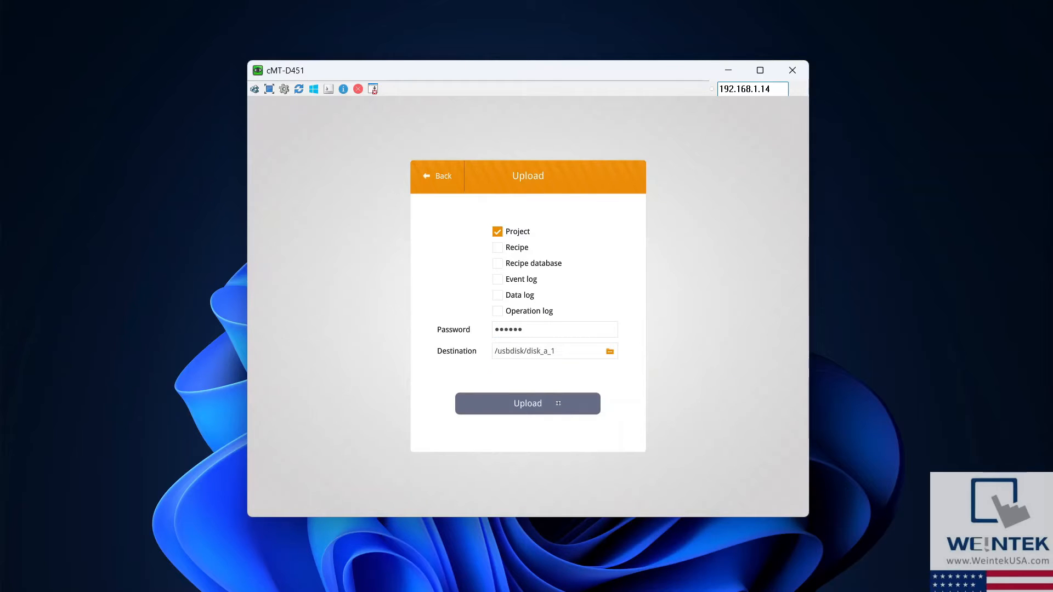
pyautogui.click(528, 404)
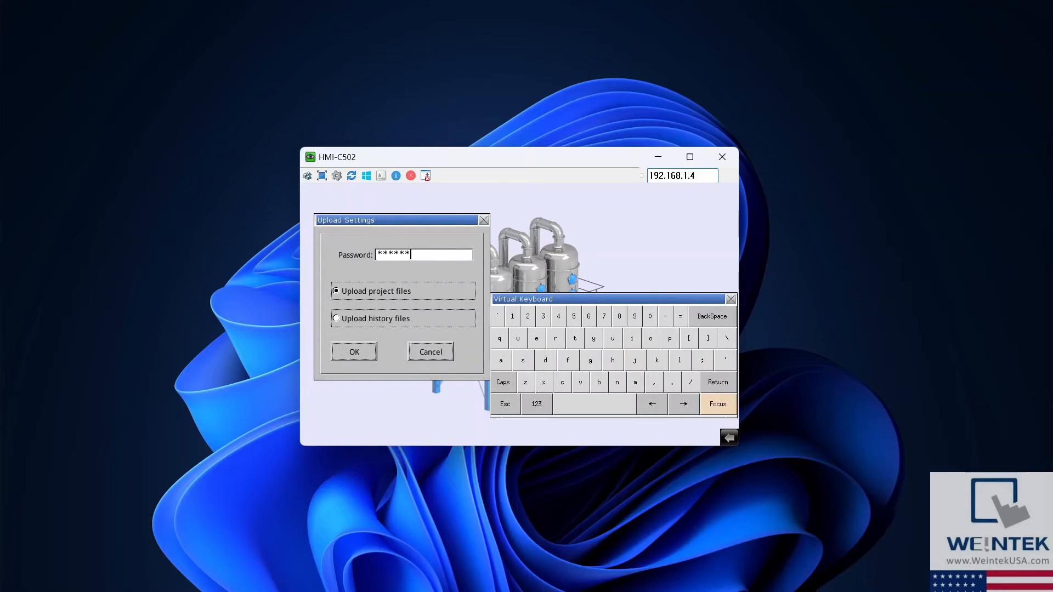
# Confirm Upload project files on HMI-C502 and pick usbdisk as the directory
pyautogui.click(354, 351)
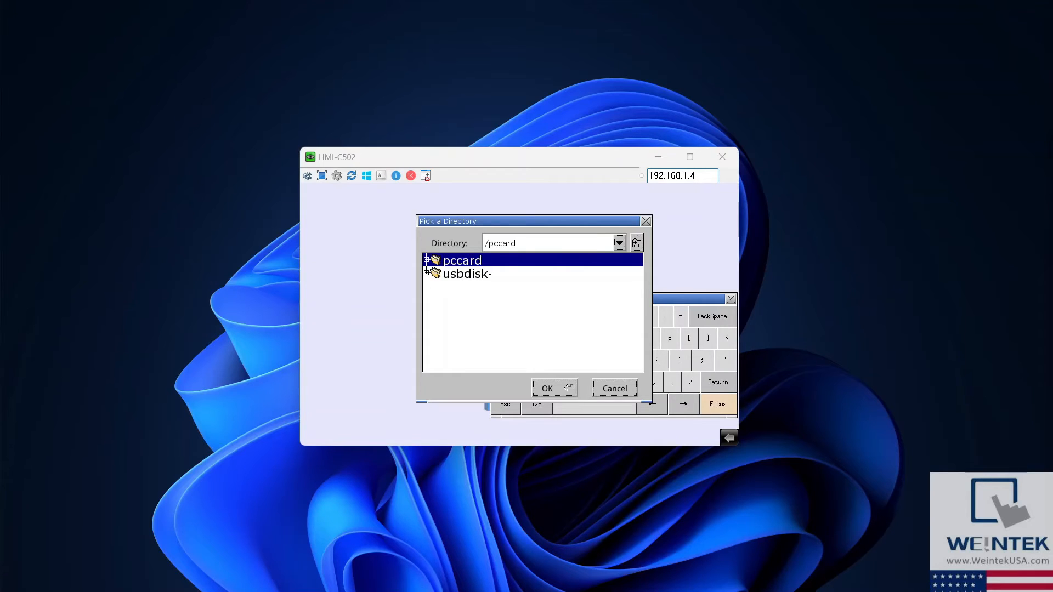
pyautogui.click(465, 274)
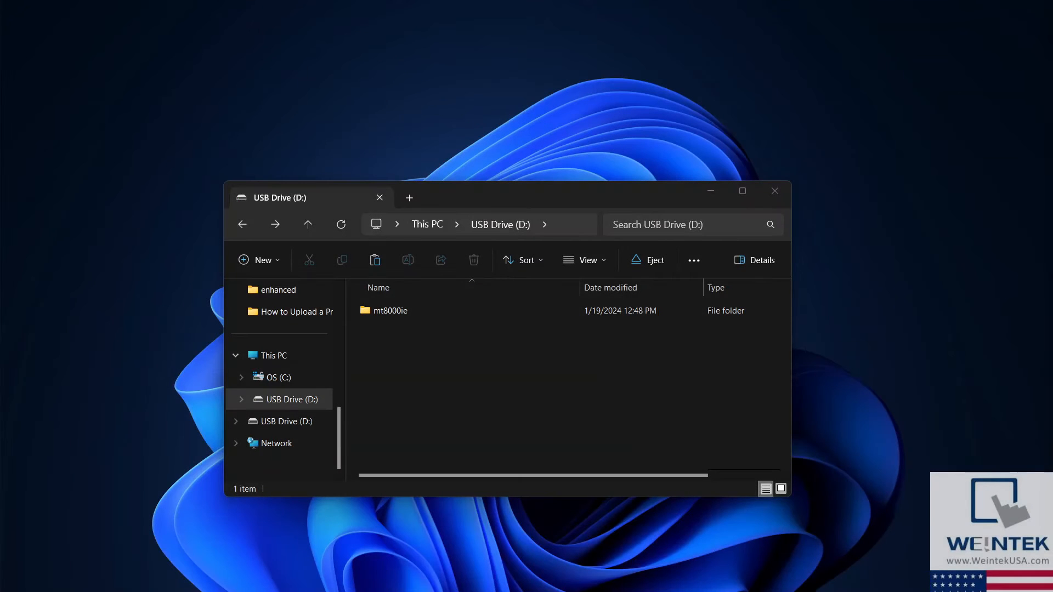
pyautogui.moveTo(471, 351)
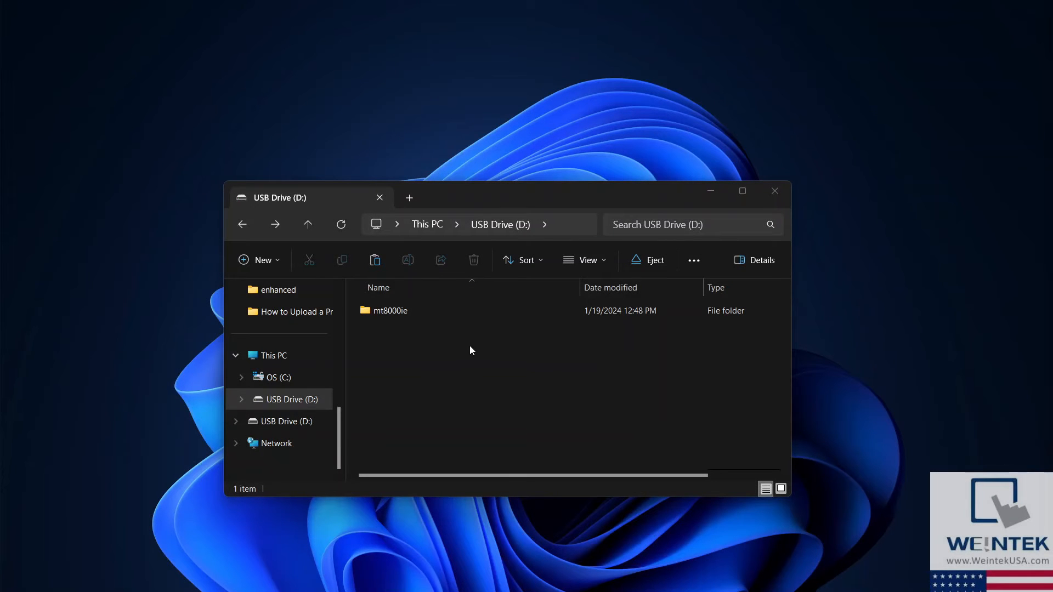
pyautogui.moveTo(442, 344)
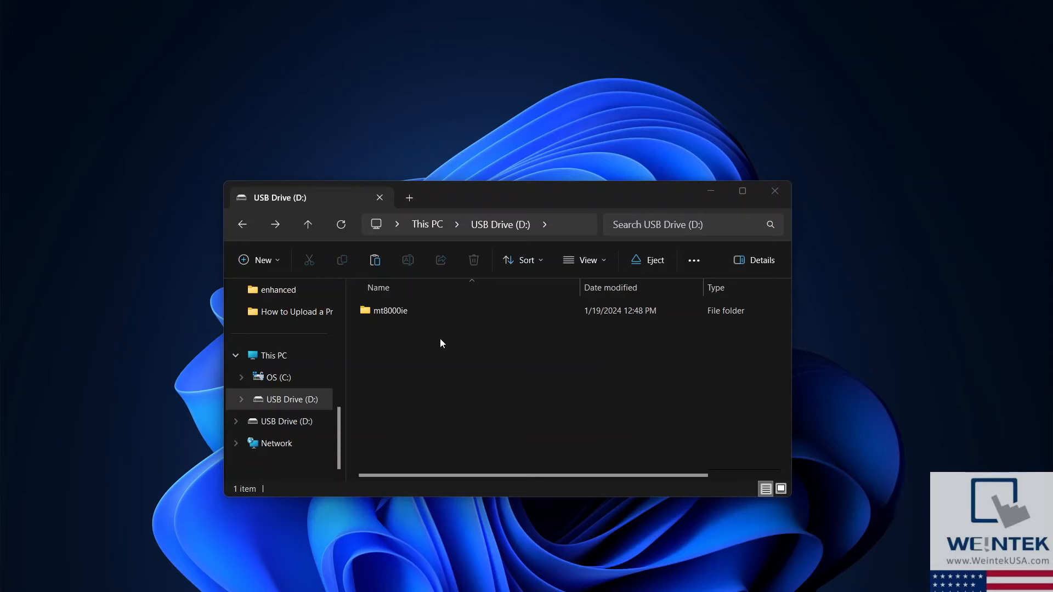
# Open mt8000ie\001 on the USB drive and rename mt8000 to mt8000.exob
pyautogui.click(390, 311)
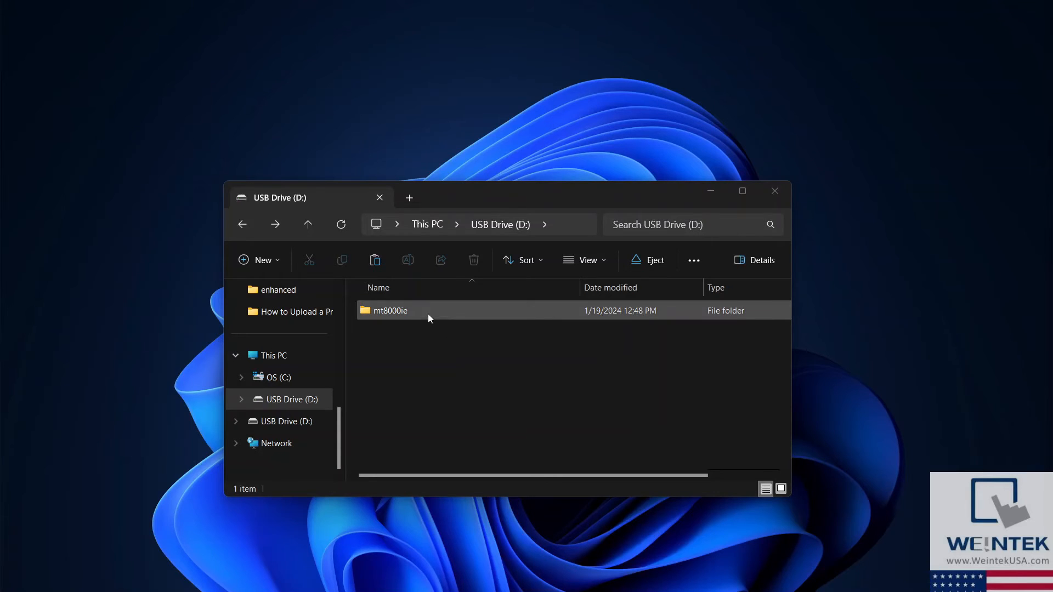
pyautogui.doubleClick(390, 311)
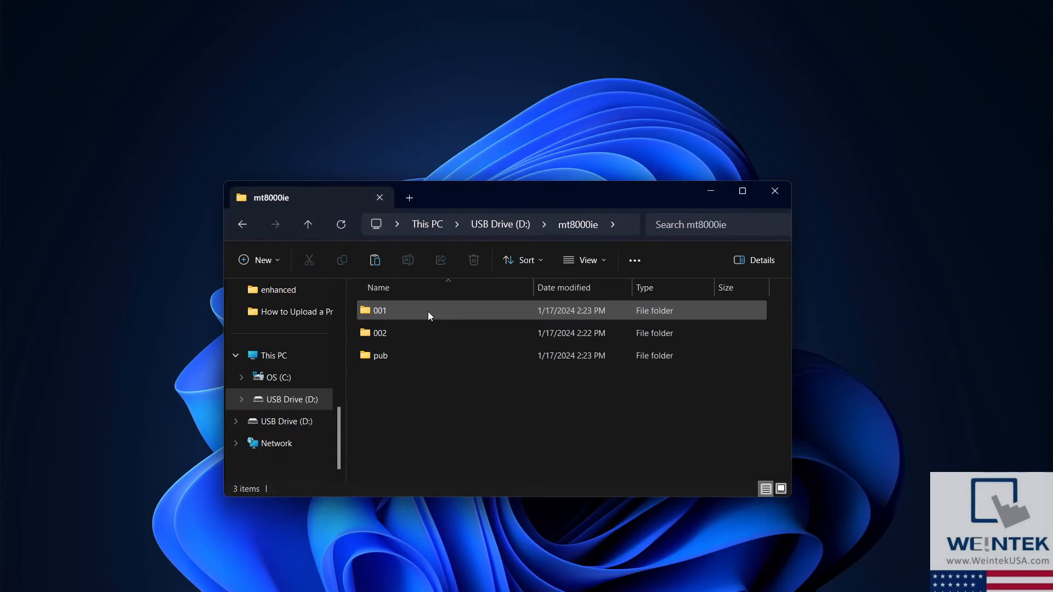
pyautogui.doubleClick(379, 310)
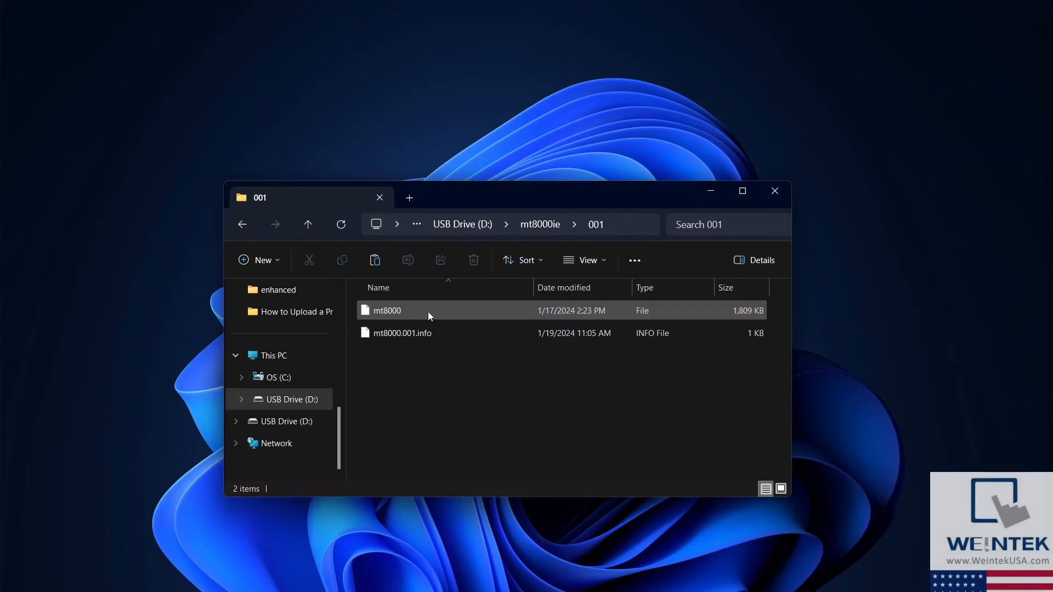
pyautogui.moveTo(408, 316)
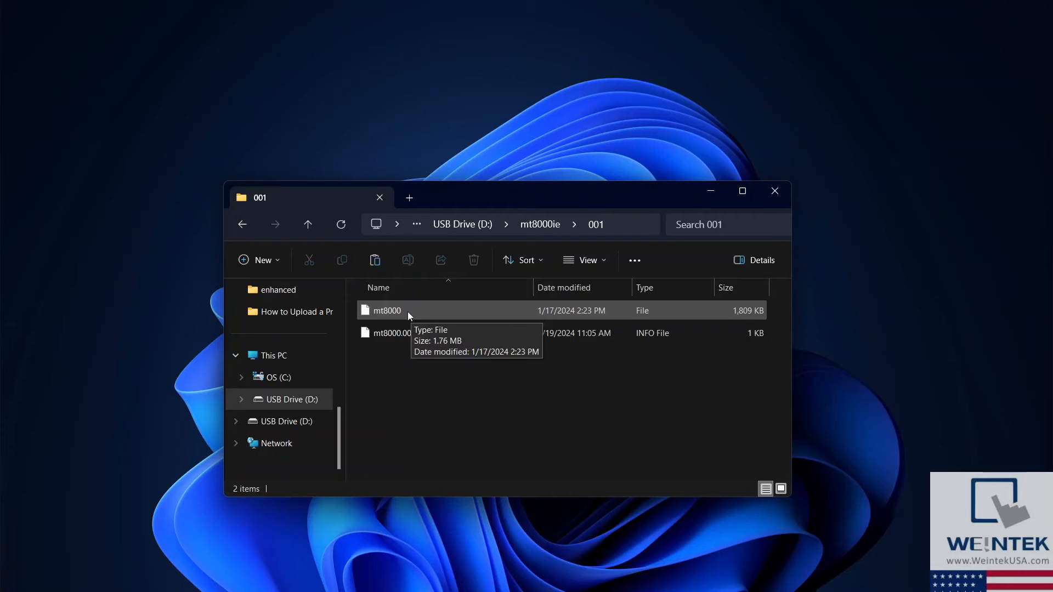
pyautogui.click(406, 310)
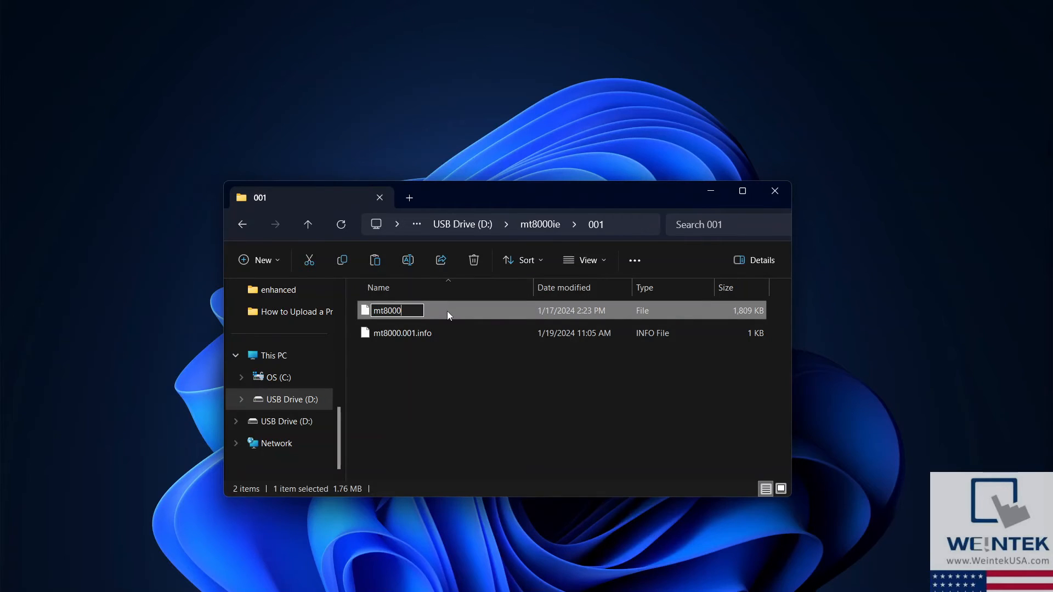
pyautogui.write('.ex')
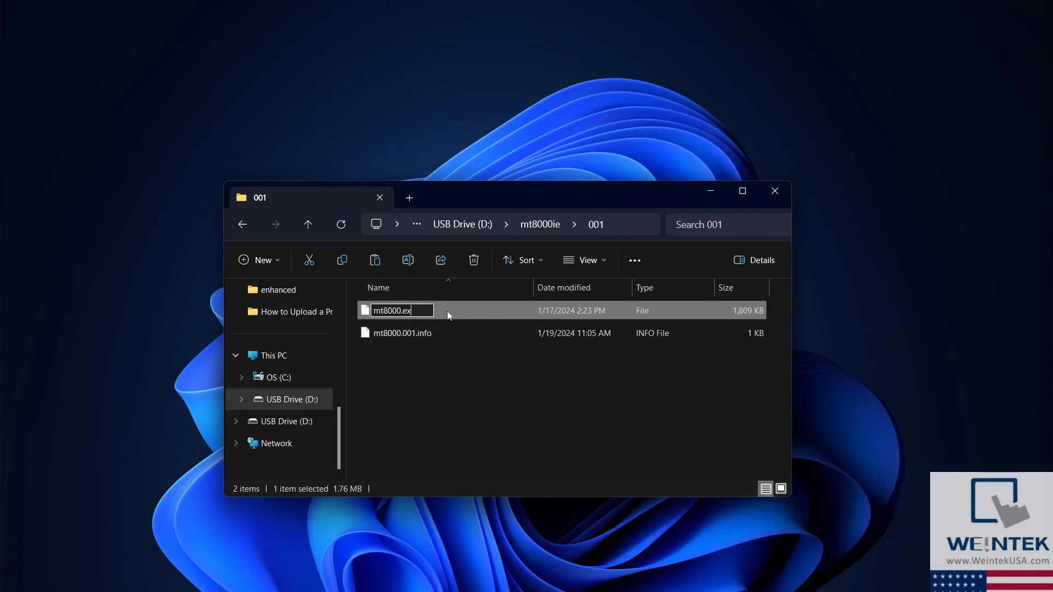
pyautogui.write('ob')
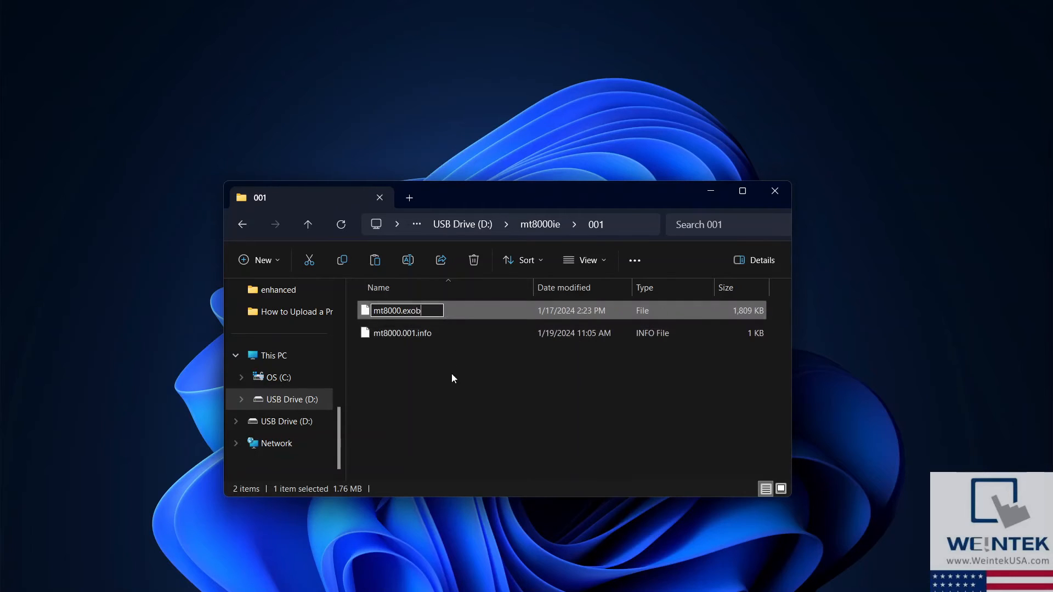
pyautogui.press('Enter')
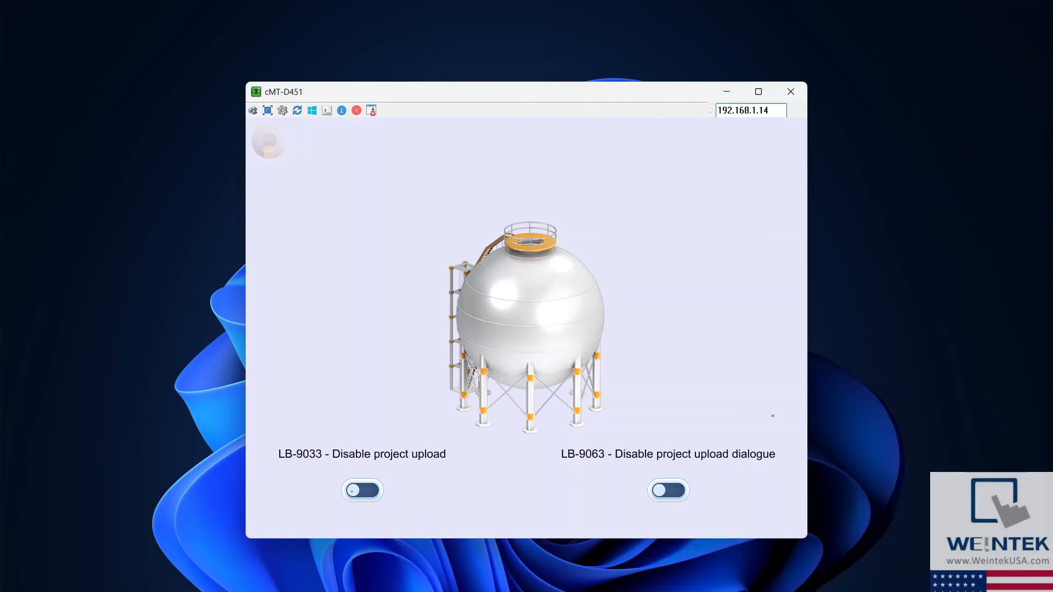
# Bring up the External Device Detected prompt offering Download and Upload on cMT-D451
pyautogui.click(362, 490)
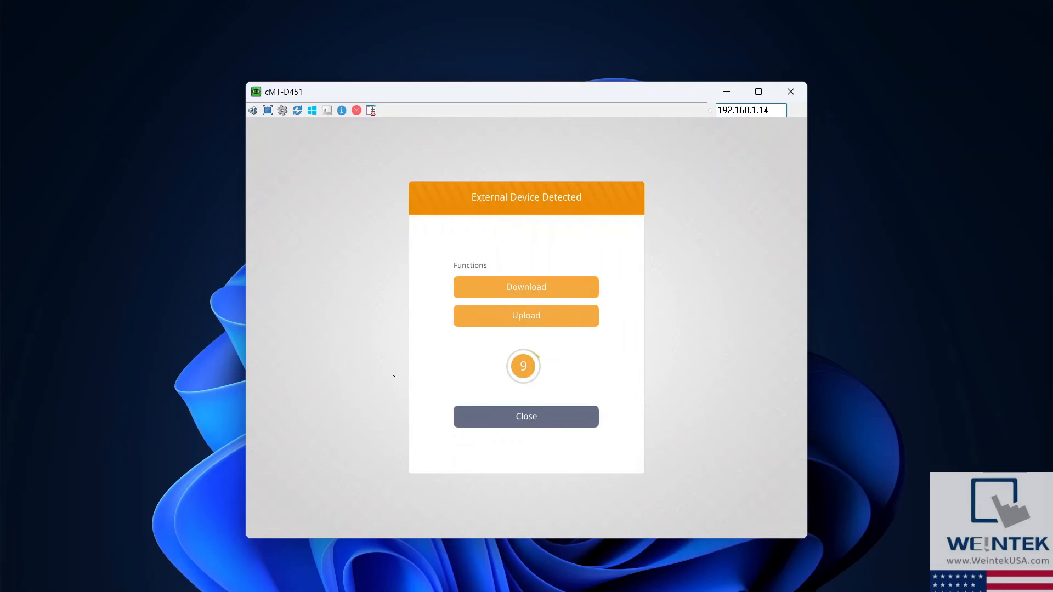
# Upload the project to /usbdisk/disk_a_1 with Project ticked and the password entered
pyautogui.click(526, 315)
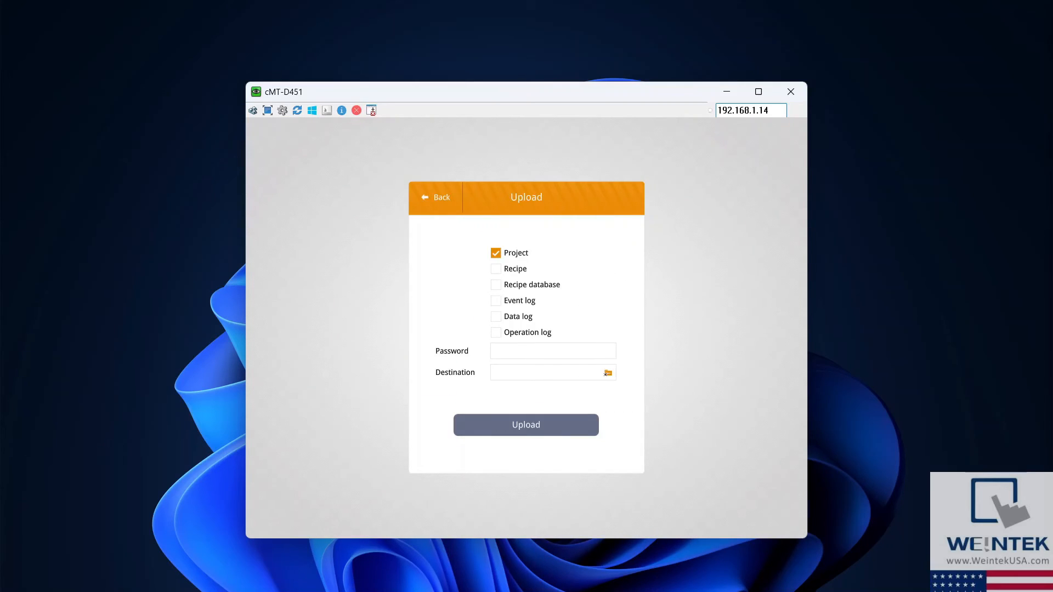
pyautogui.click(553, 351)
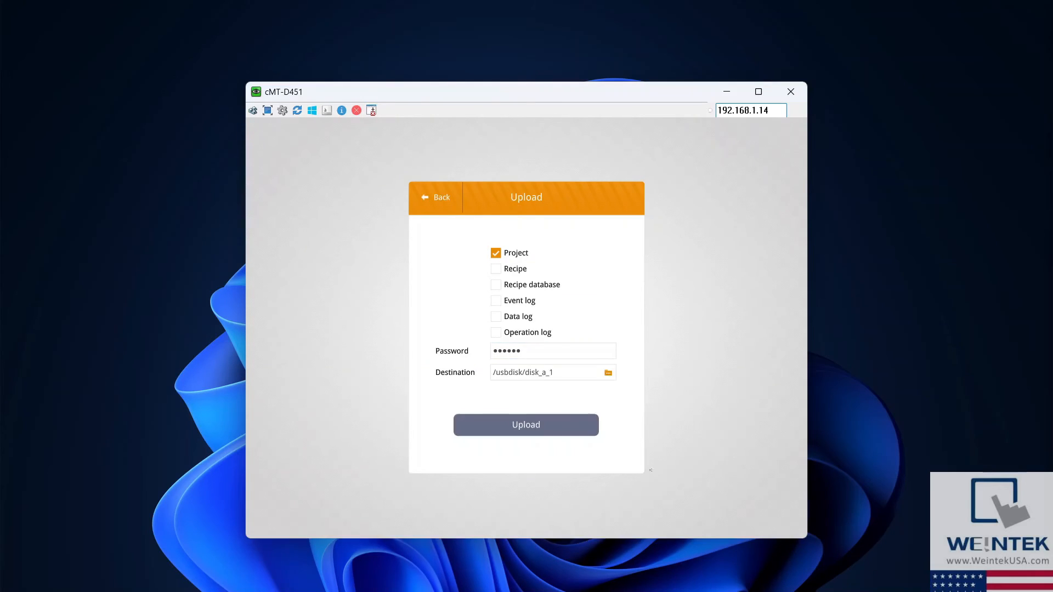
pyautogui.click(526, 425)
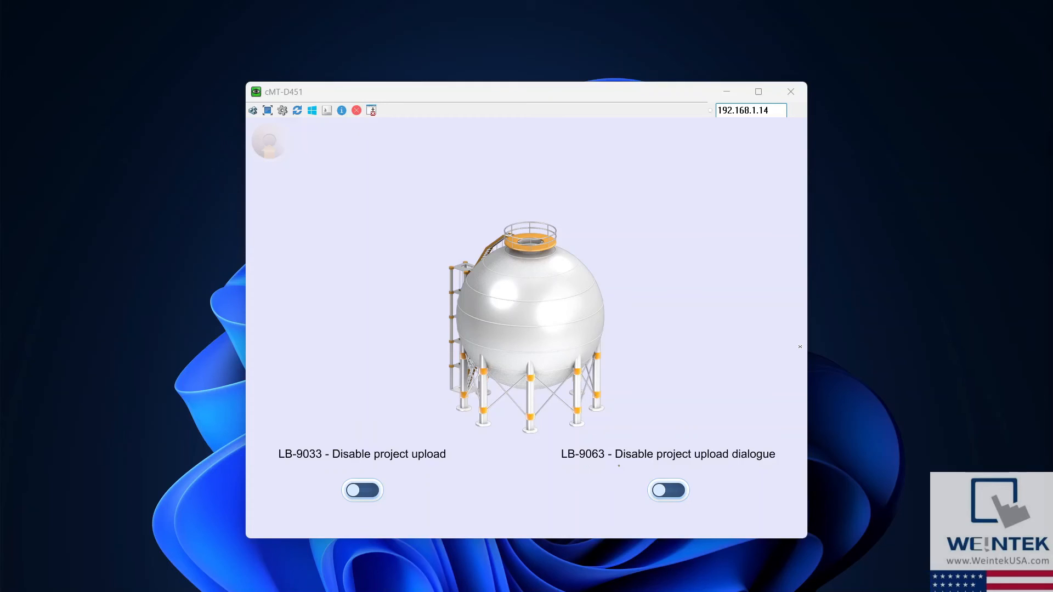
# Turn on LB-9063 Disable project upload dialogue, leaving LB-9033 off
pyautogui.click(668, 490)
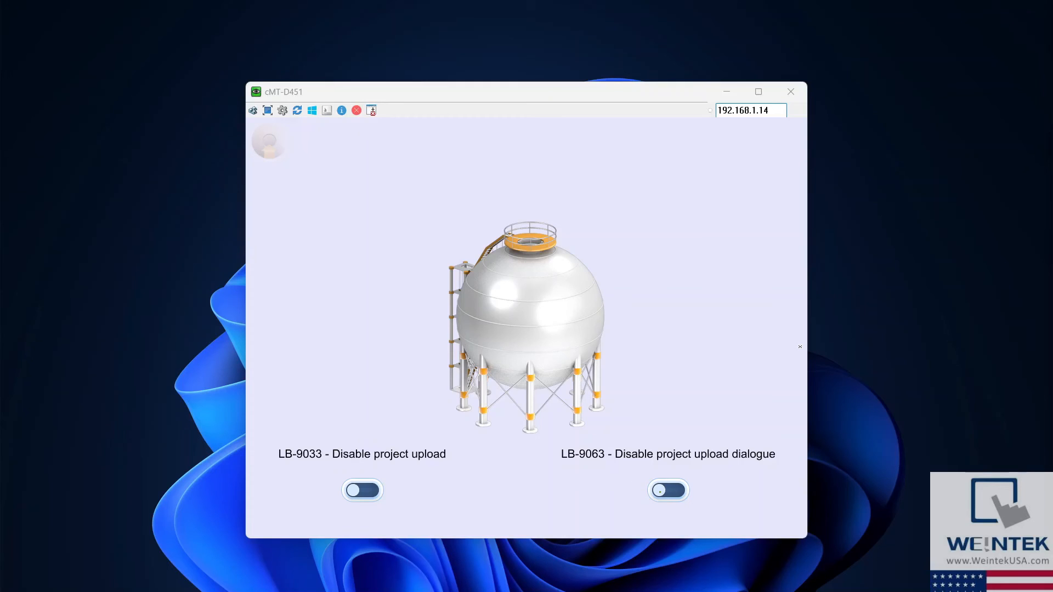
pyautogui.click(668, 490)
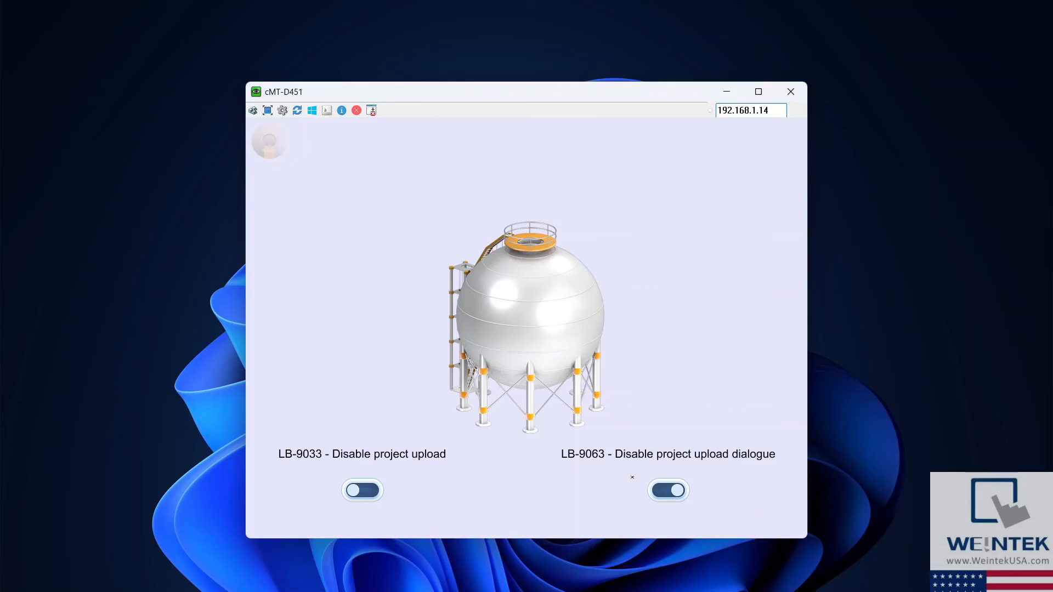